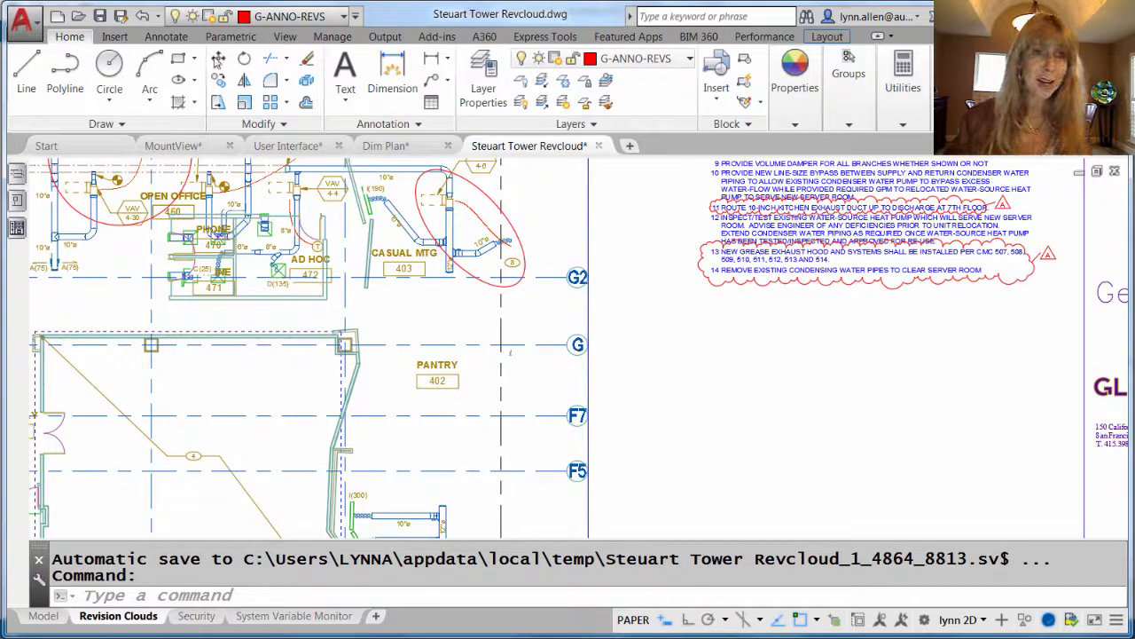
Switch to the Annotate tab to show the revision cloud options in the Markup panel
click(166, 36)
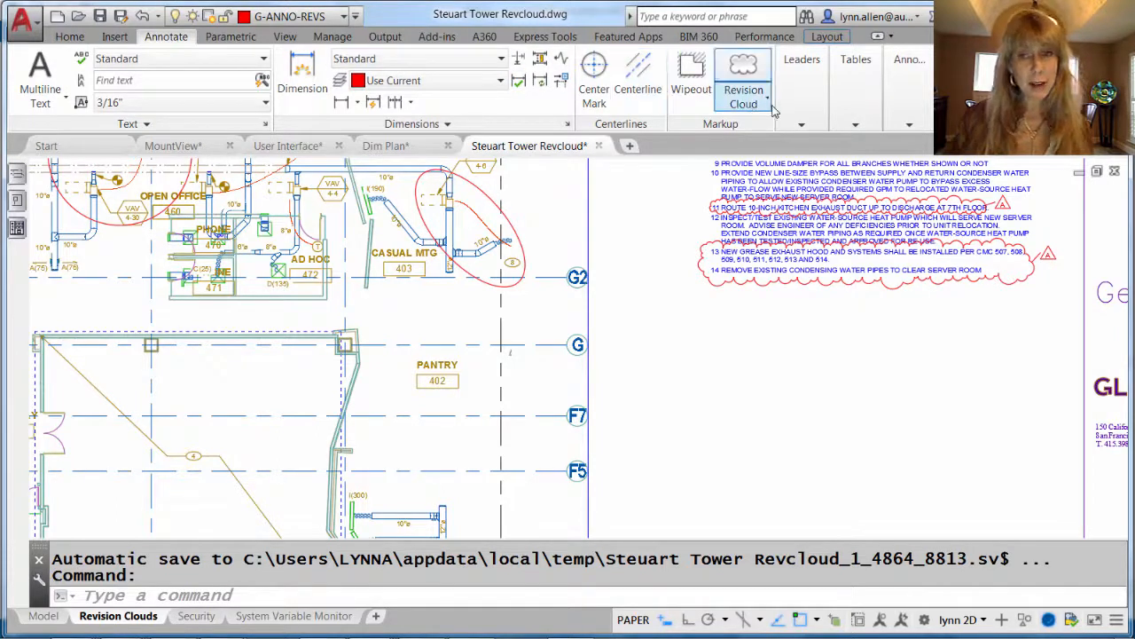
mouse_move(743, 95)
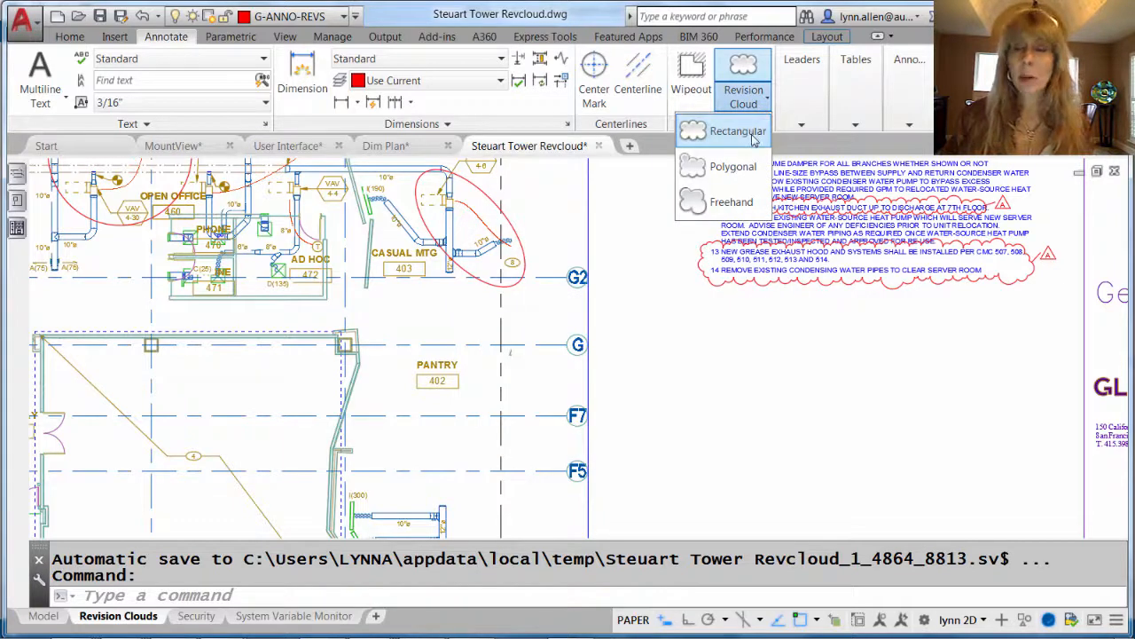
Draw a rectangular revision cloud below the notes and stretch its lower-right corner and right side outward
click(737, 131)
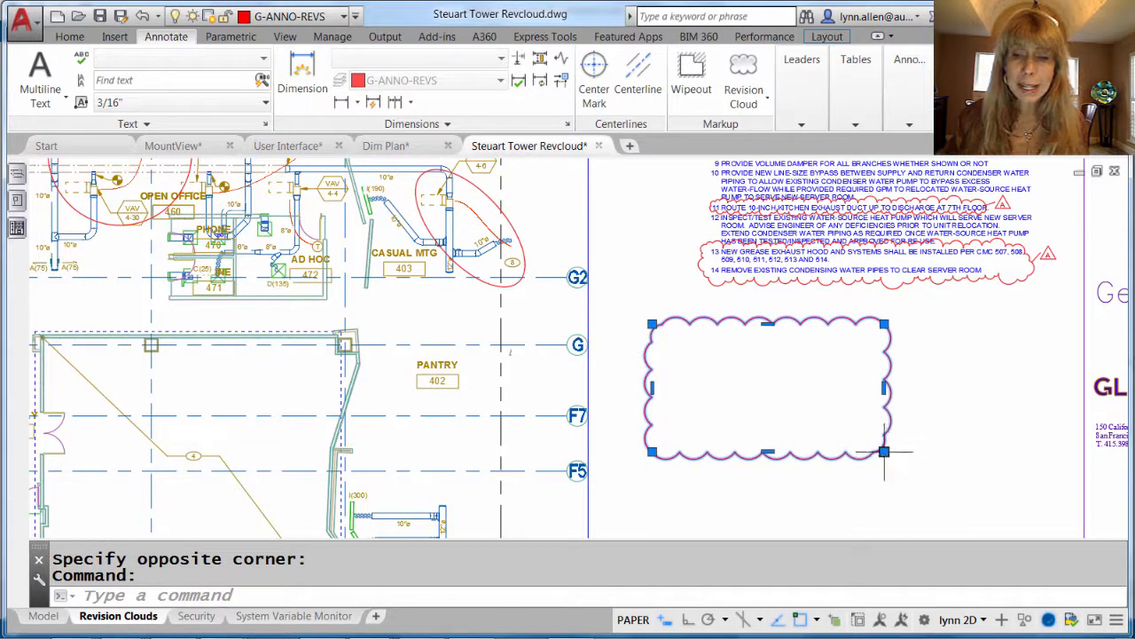
drag(885, 452, 923, 483)
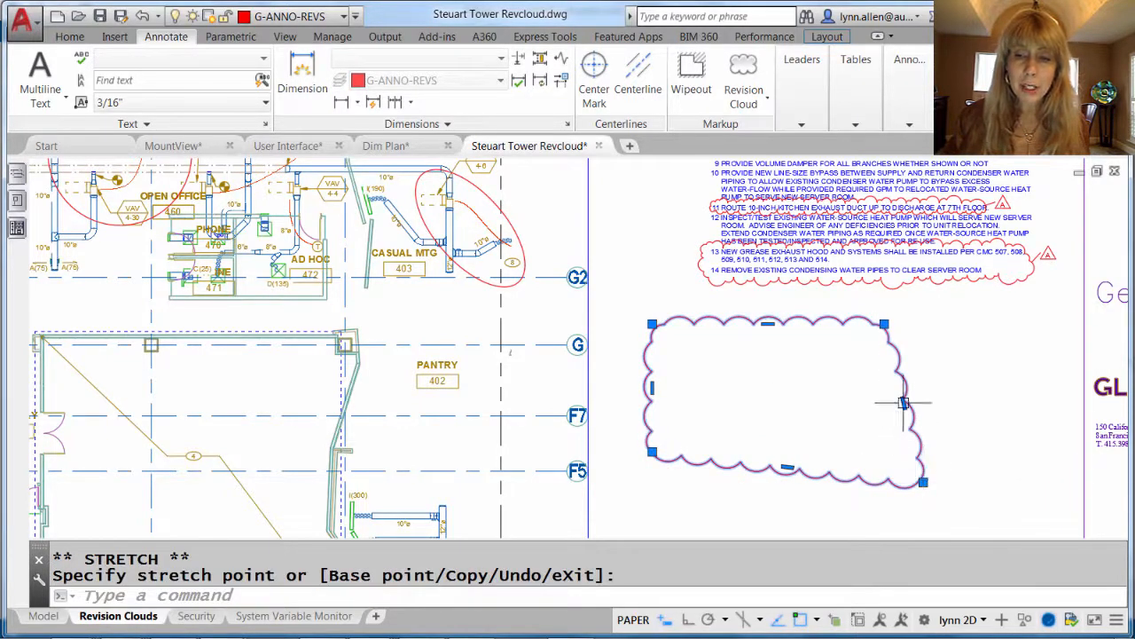
drag(905, 404, 972, 417)
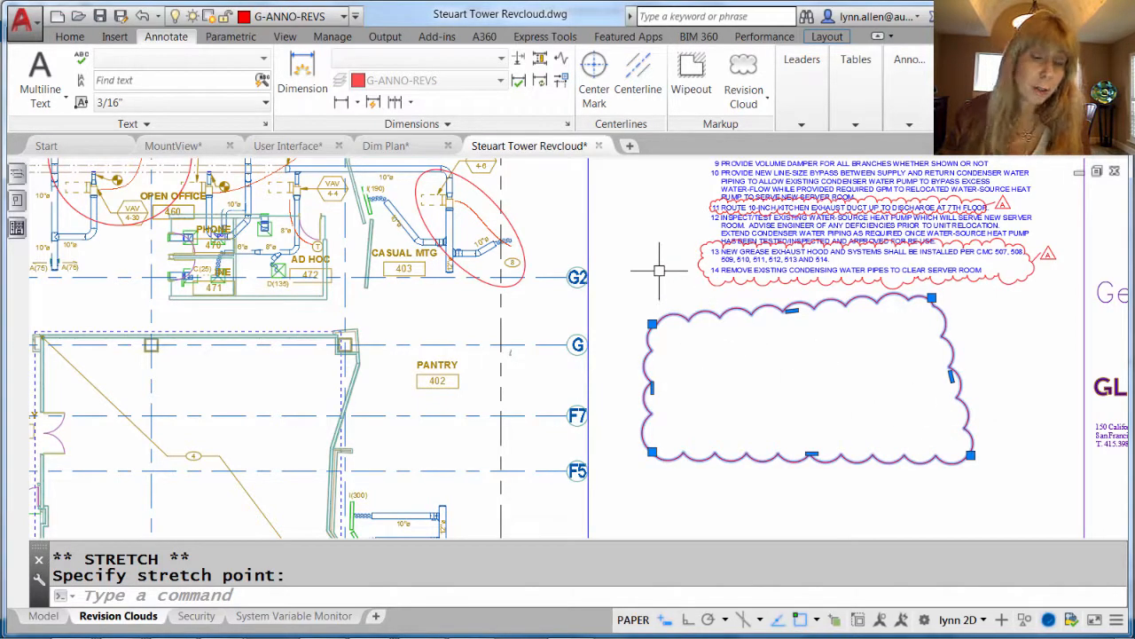
mouse_move(346, 270)
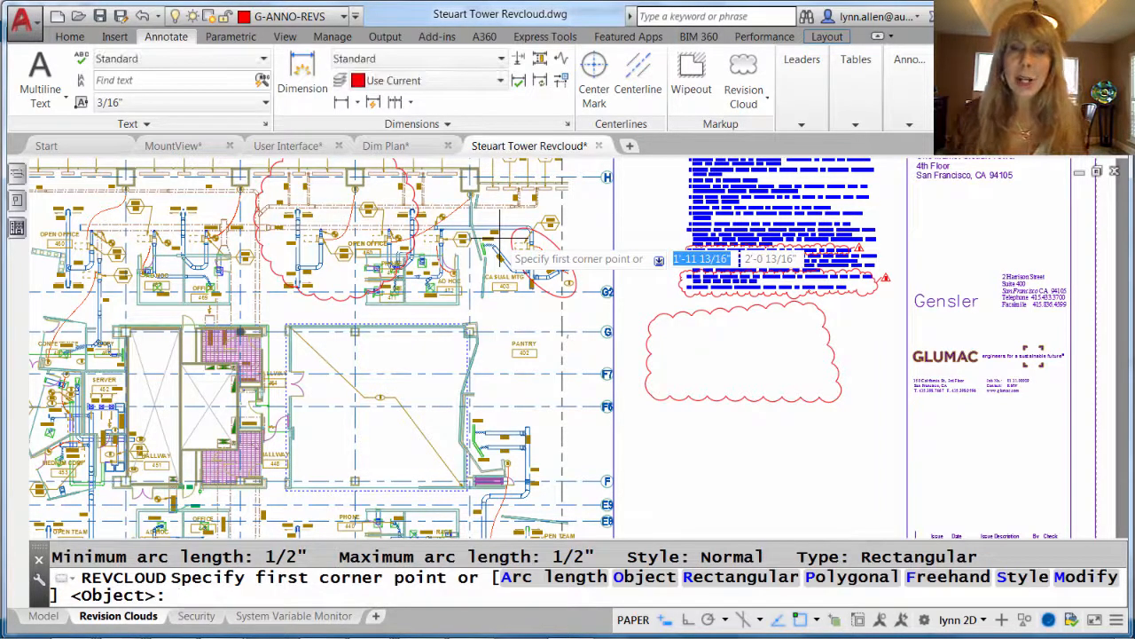
mouse_move(743, 435)
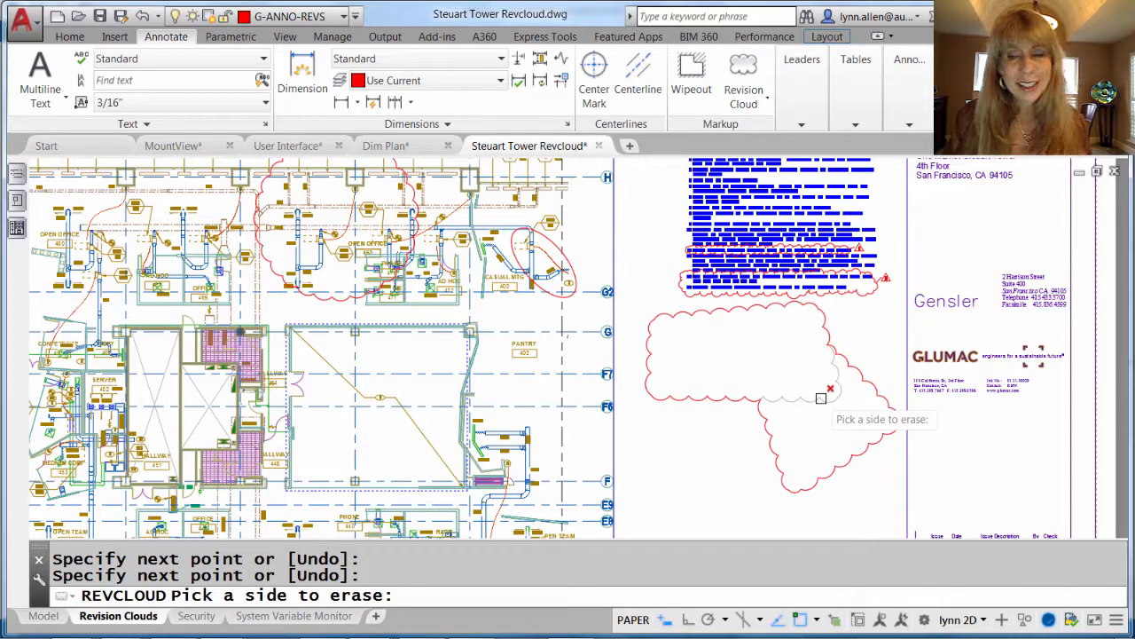
Erase the overlapping inner arcs so the two clouds form one merged outline
click(830, 389)
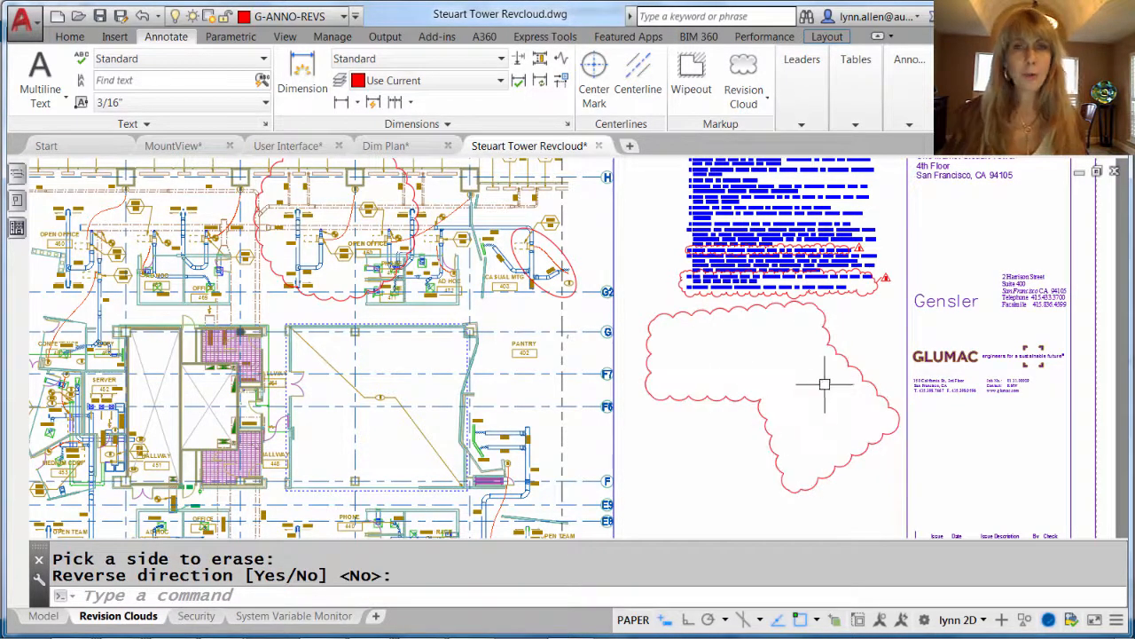
mouse_move(805, 374)
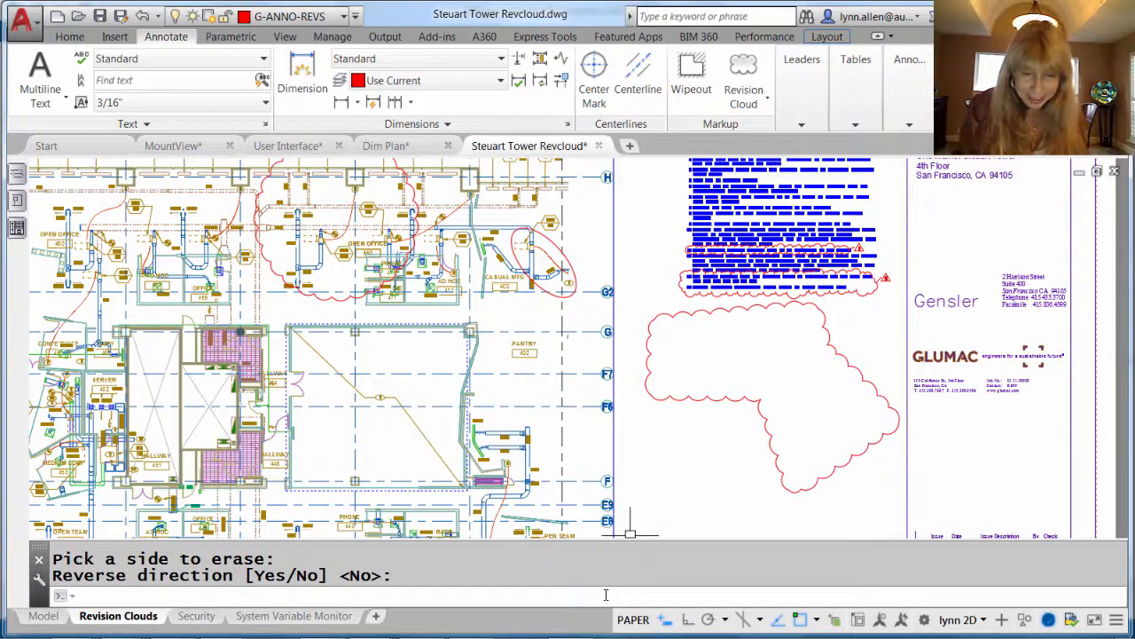
Set REVCLOUDGRIPS off and stretch a vertex on the merged cloud's lower edge
text(REv)
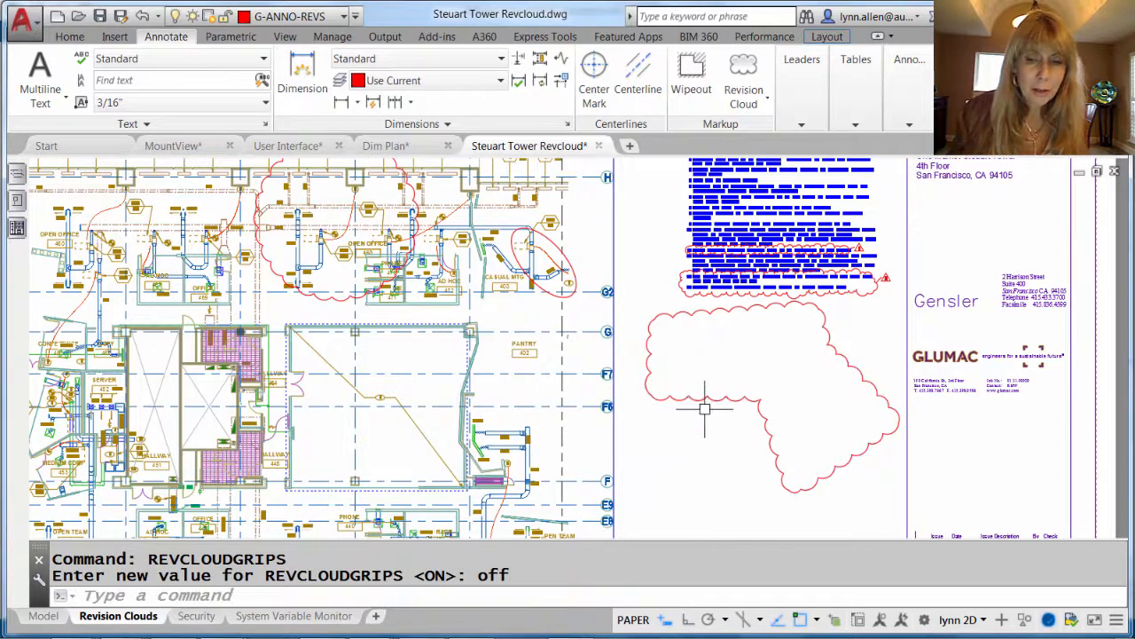
right_click(705, 397)
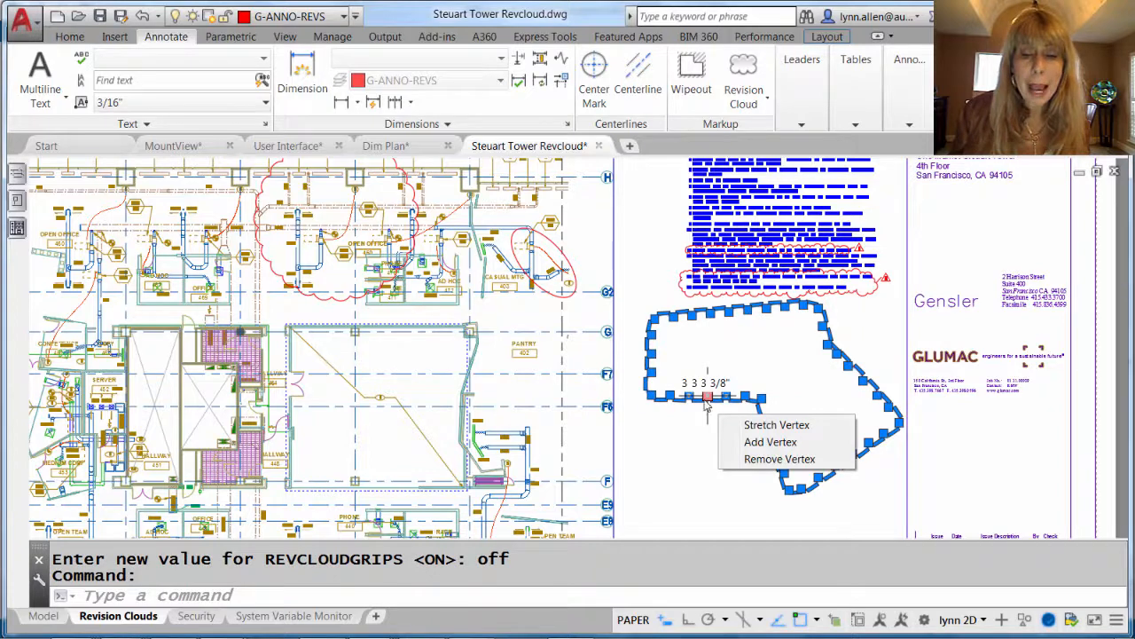
click(777, 424)
text(REVCLOUDGRIPS)
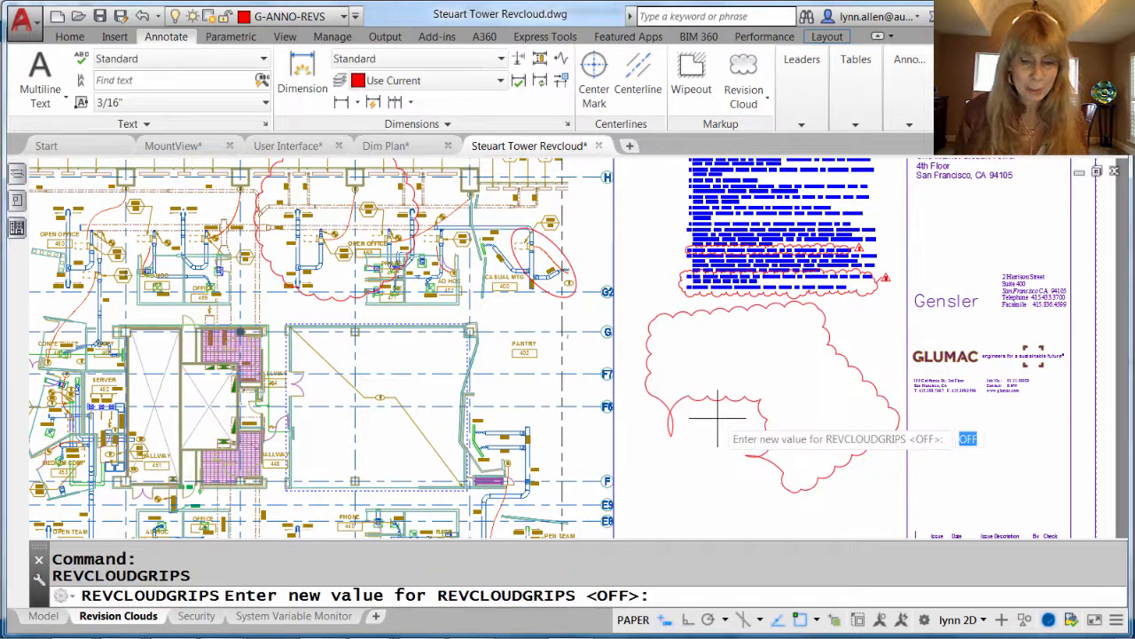
Set the REVCLOUDGRIPS variable back to on
text(on)
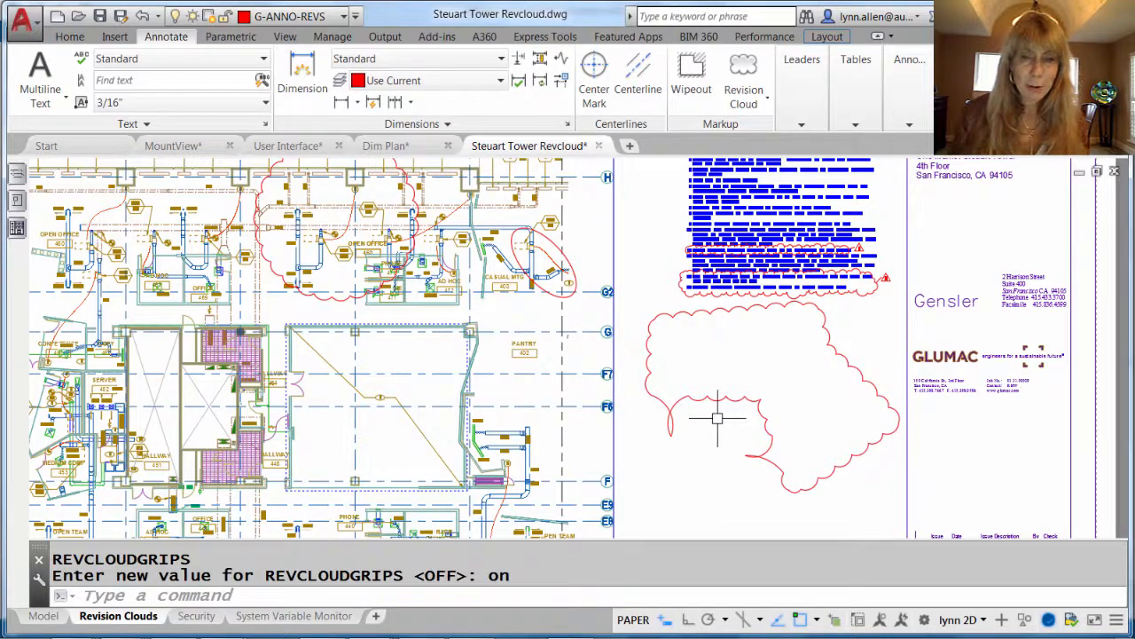